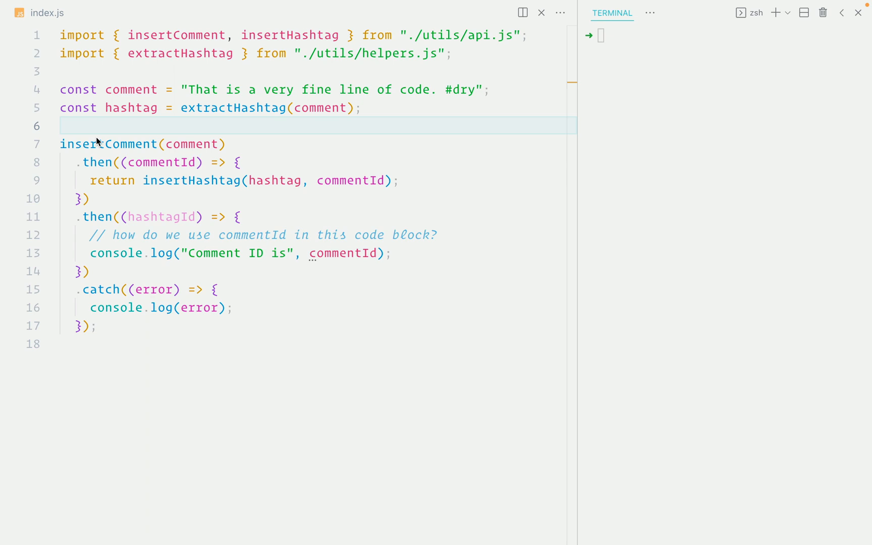
# Add console.log("first"); and select the extractHashtag call on line 5.
pyautogui.write("console.log('end")
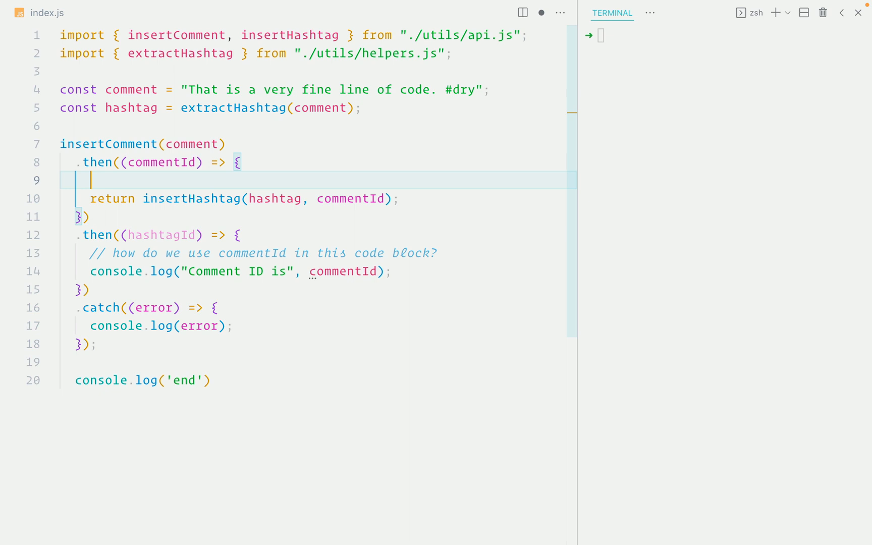
pyautogui.write('console.log("first");')
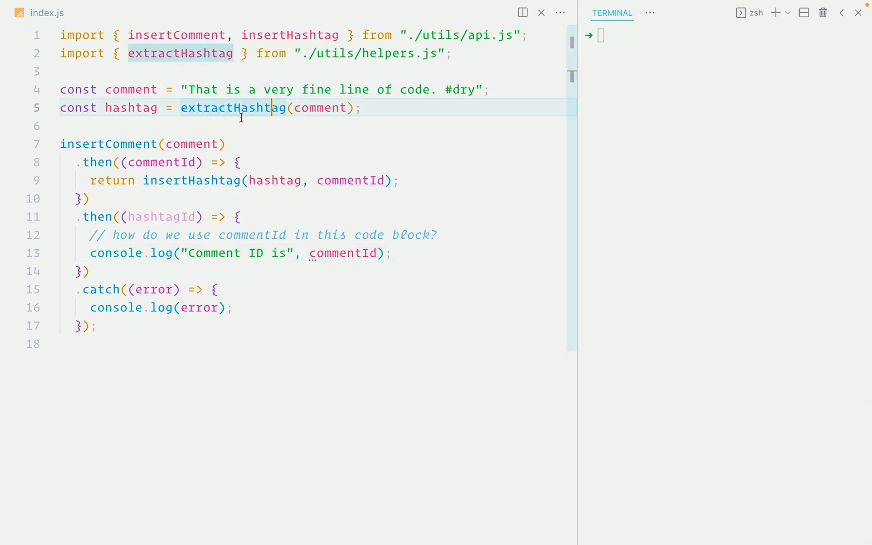
pyautogui.doubleClick(232, 108)
pyautogui.write('node index.js')
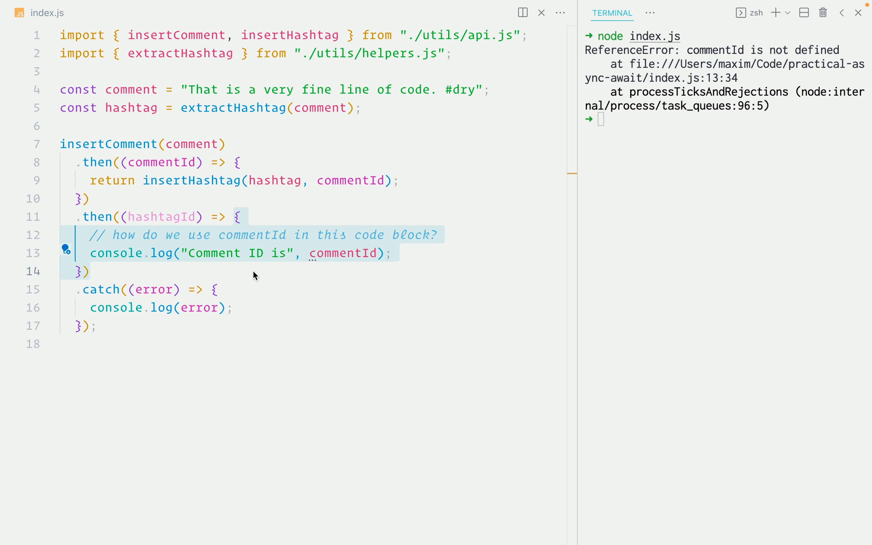
pyautogui.moveTo(250, 272)
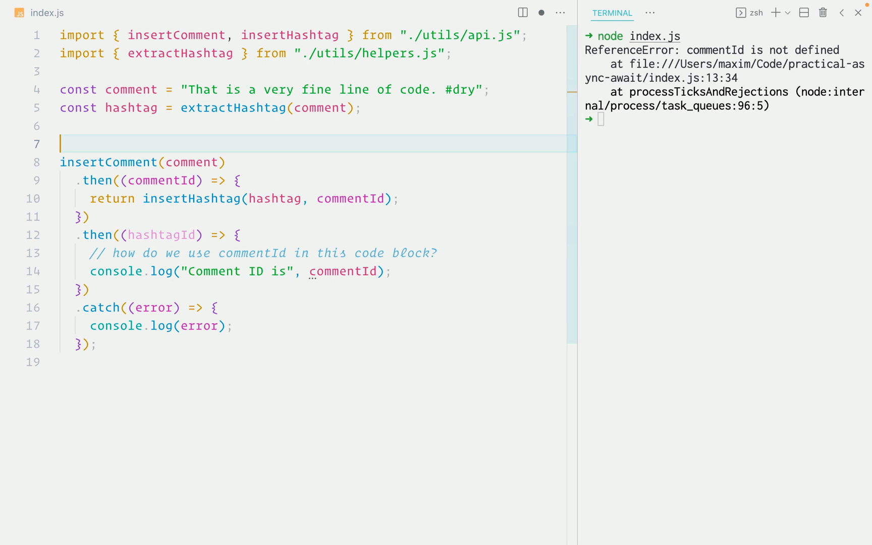
# Declare let commentId, assign it from newCommentId, and rerun node index.js.
pyautogui.write('let commentId;')
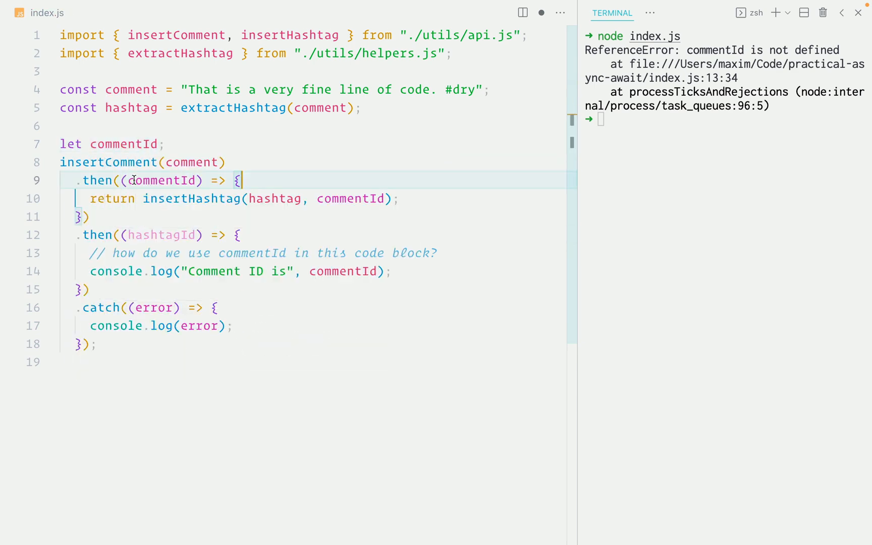
pyautogui.write('newC')
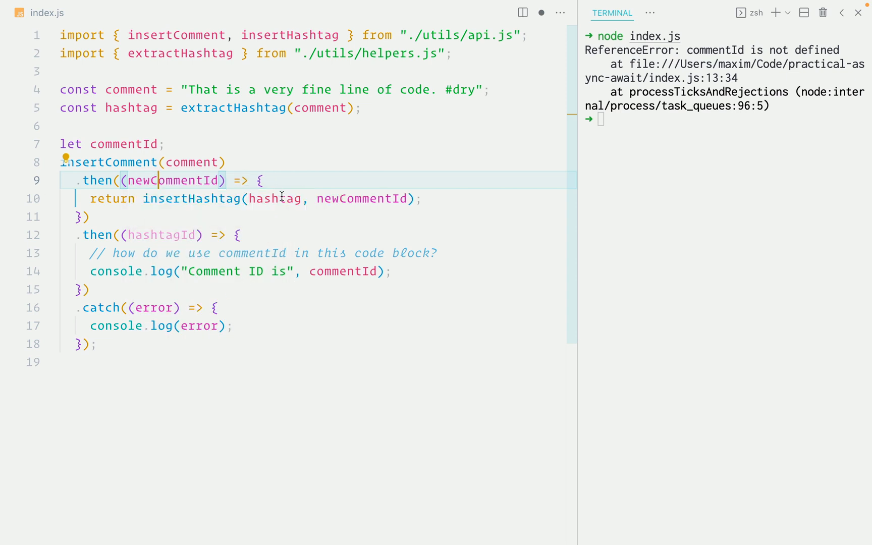
pyautogui.write('commentId = newCommentId;')
pyautogui.click(724, 120)
pyautogui.write('node index.js')
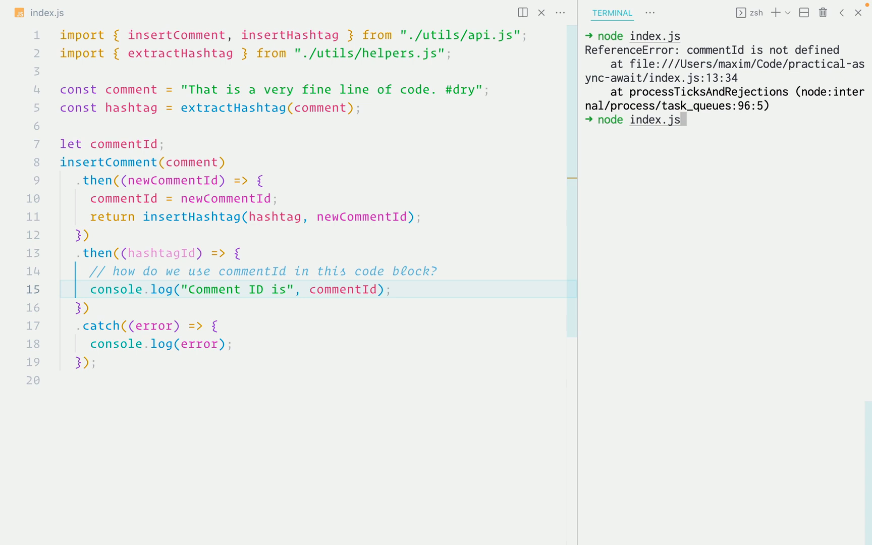
pyautogui.press('enter')
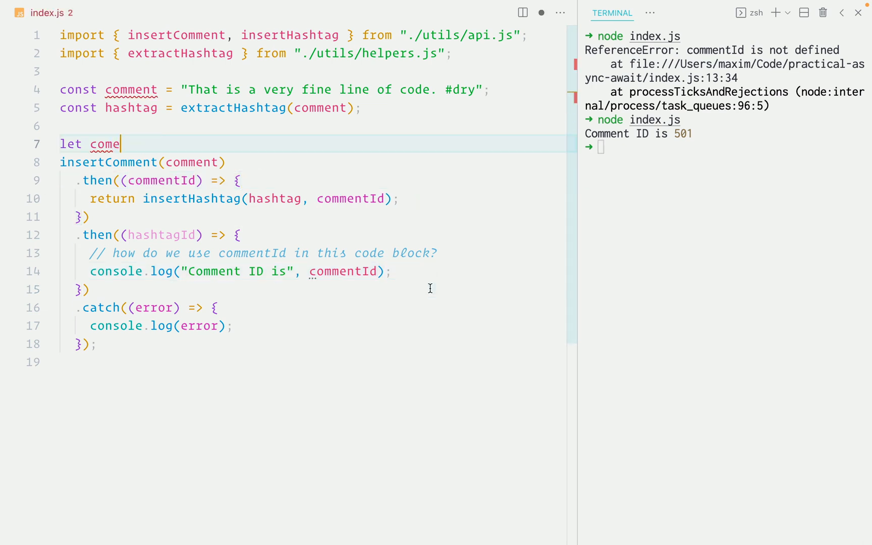
# Undo the outer variable, chain .then returning commentId, and select the insertComment chain.
pyautogui.press('Ctrl+z')
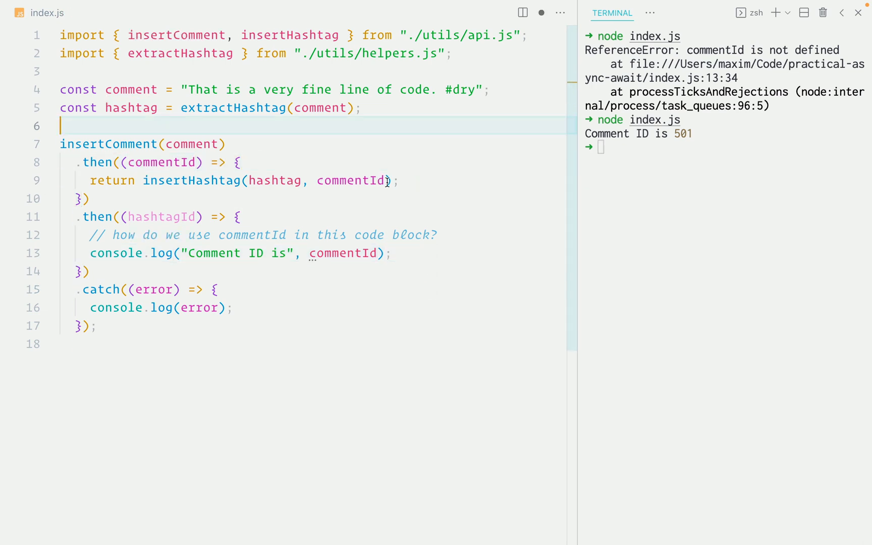
pyautogui.write('.then((hashtagId')
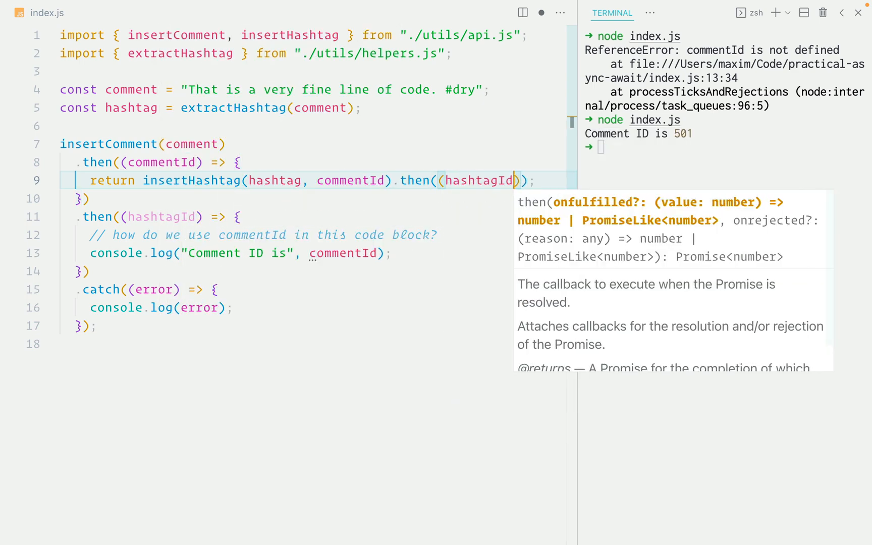
pyautogui.write('return commentId;')
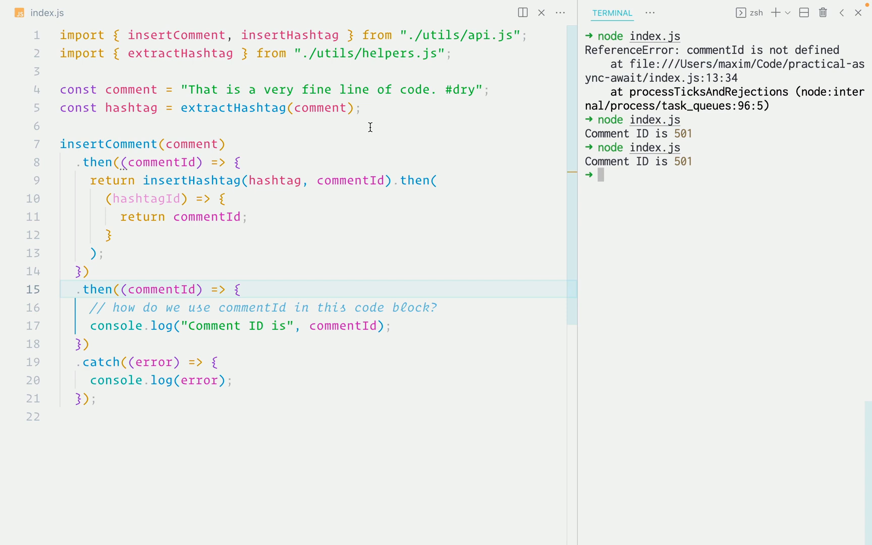
pyautogui.moveTo(64, 144); pyautogui.dragTo(98, 399)
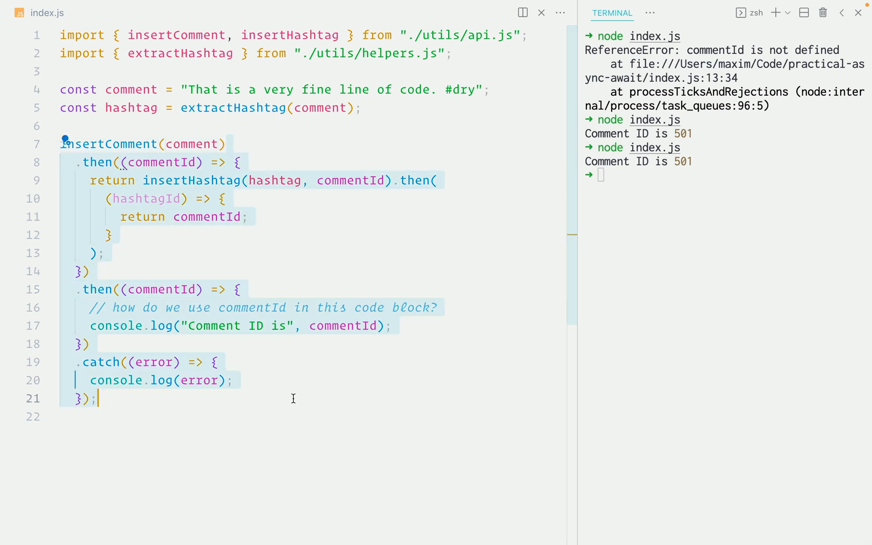
# Comment out the chain; write const commentId = await insertComment(comment), insertHashtag, console.log.
pyautogui.press('cmd+/')
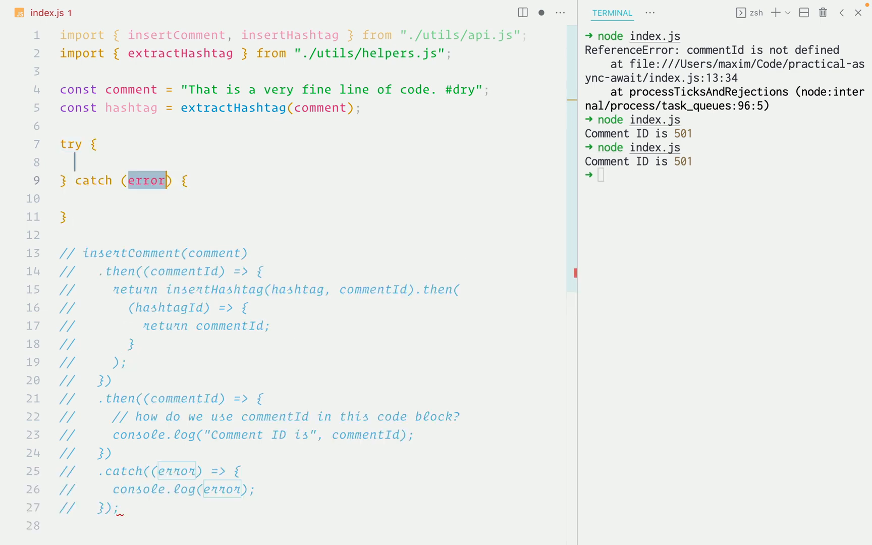
pyautogui.write('const commentId = await insertComment')
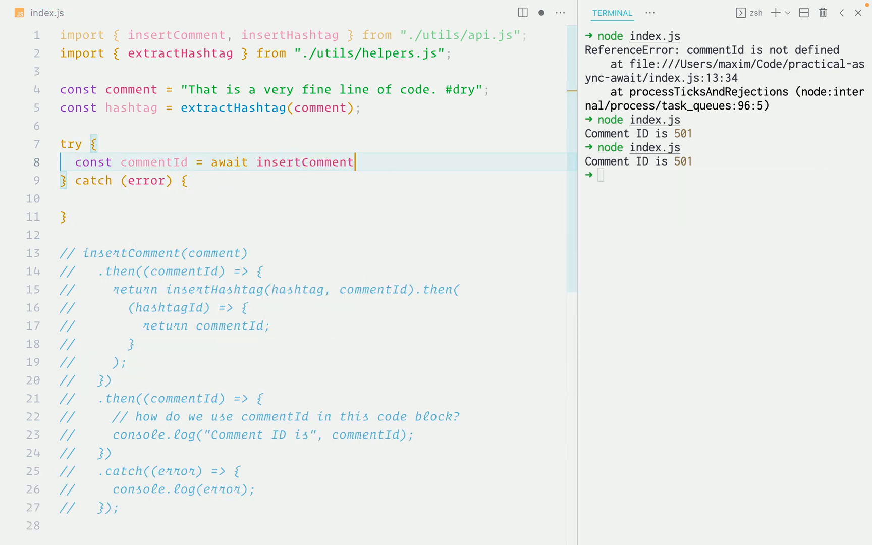
pyautogui.write('(comment);')
pyautogui.write('await insert')
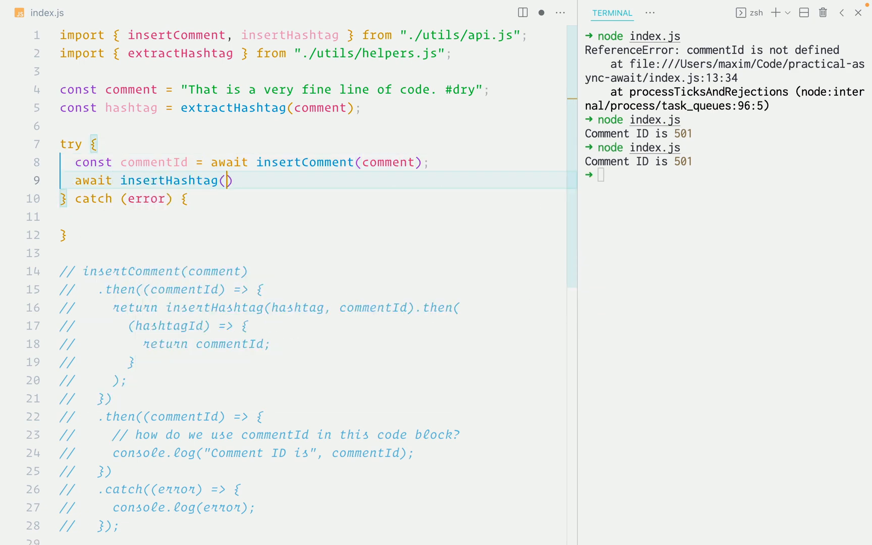
pyautogui.write('hashtag, com')
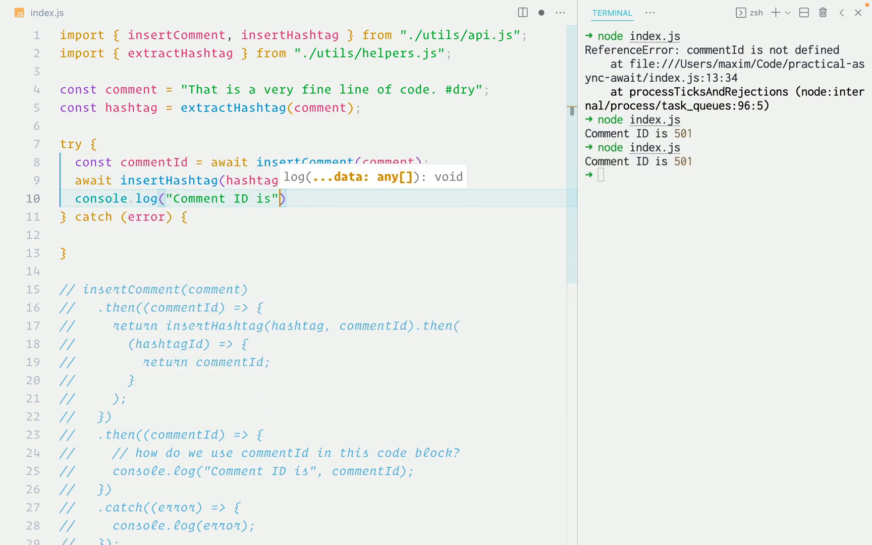
pyautogui.write('console.log(error);')
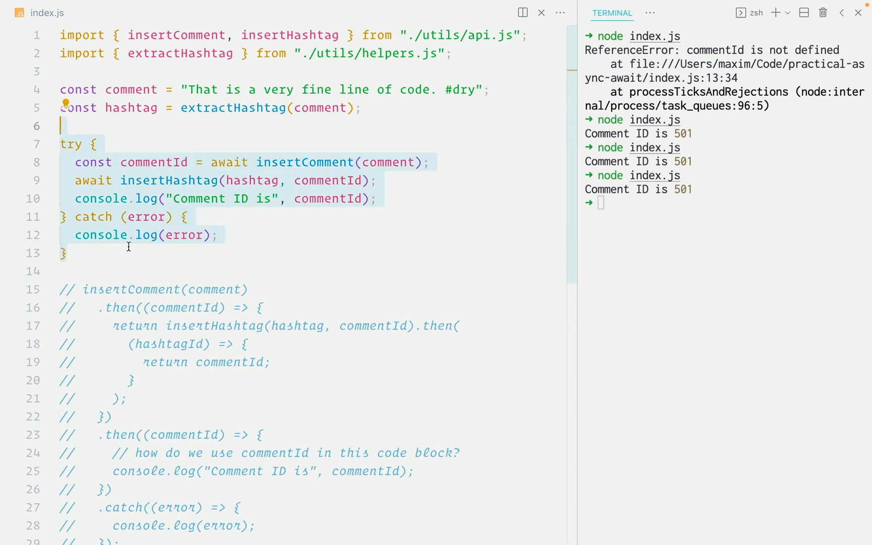
pyautogui.scroll(-3)
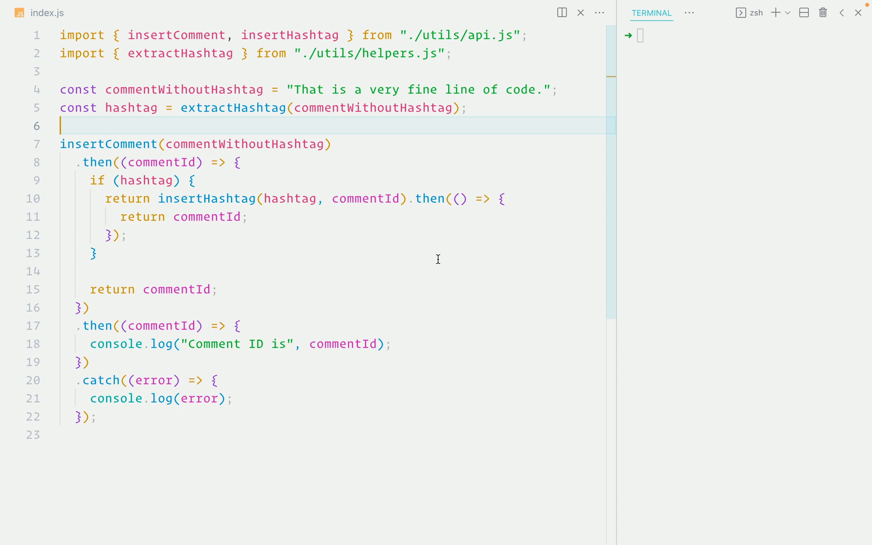
pyautogui.moveTo(273, 127)
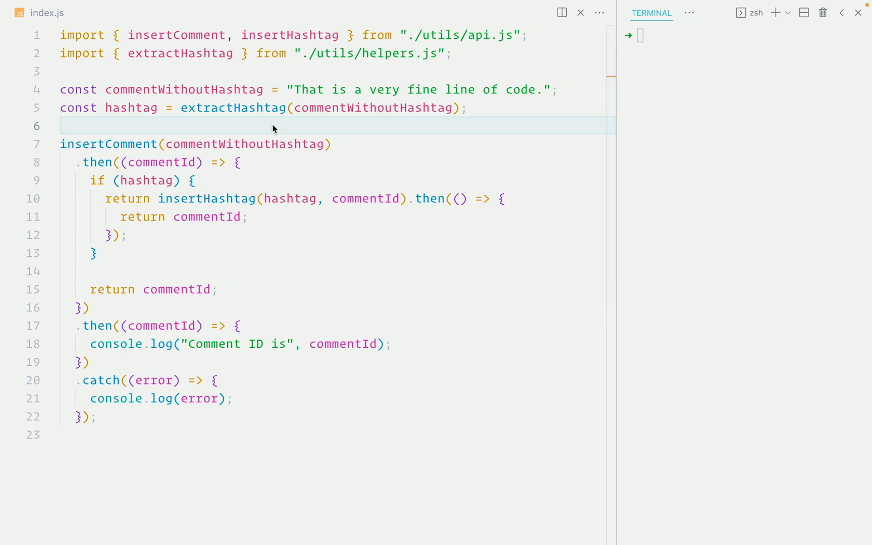
pyautogui.moveTo(243, 93)
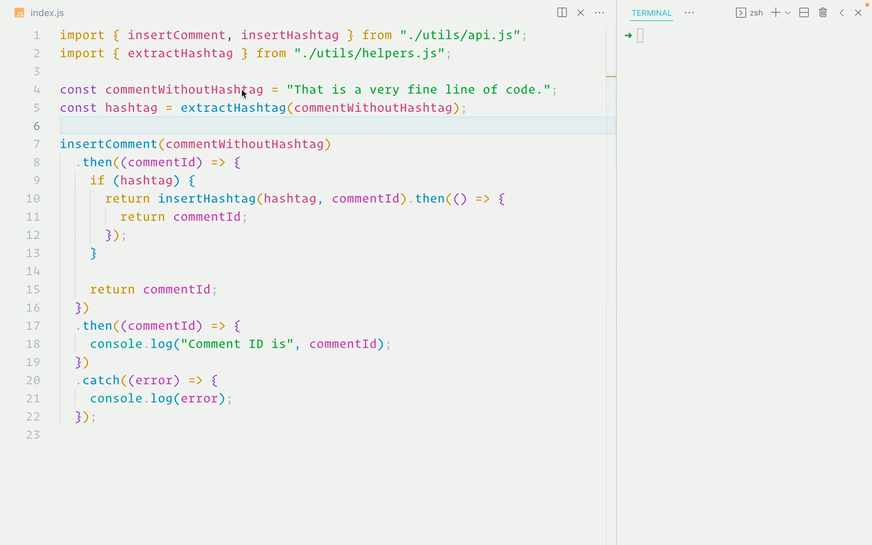
# Highlight the commentWithoutHashtag variable in the conditional-hashtag version of index.js.
pyautogui.doubleClick(184, 89)
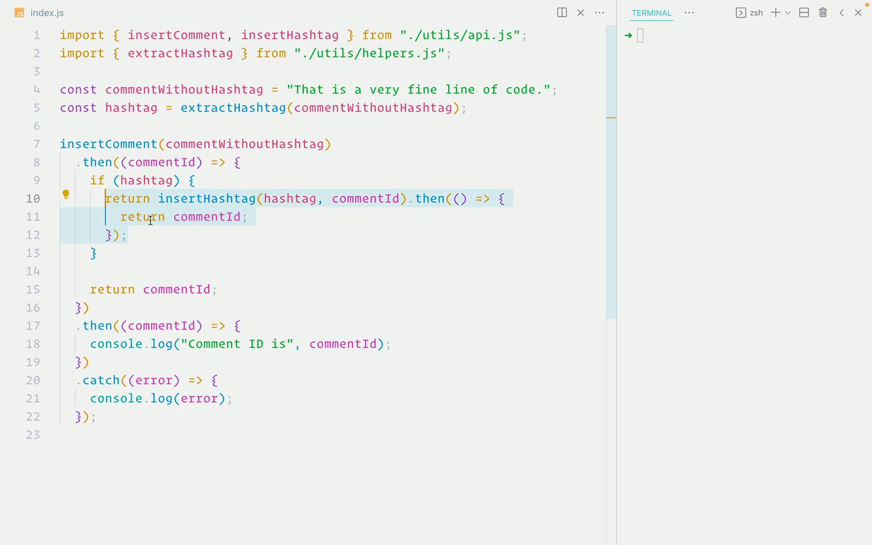
pyautogui.moveTo(175, 244)
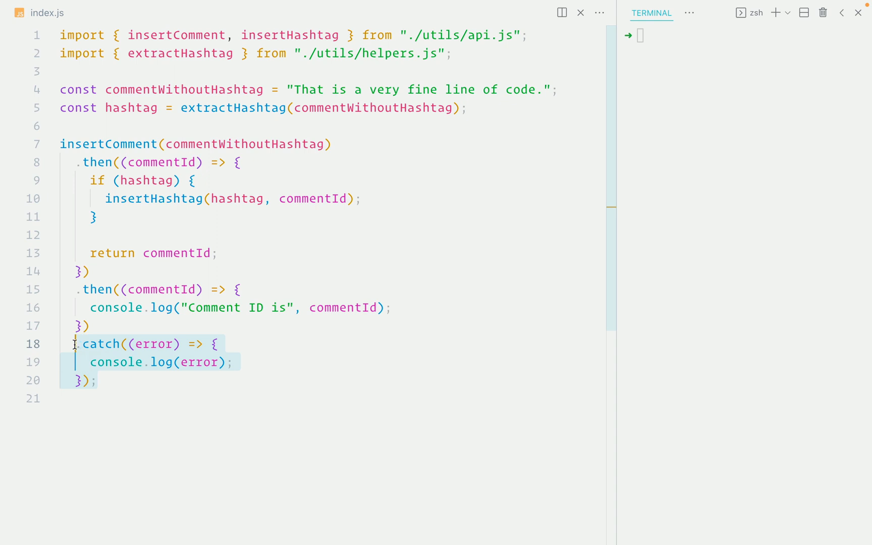
# Return insertHashtag on line 10 and append OrHashtagId to the next then's parameter.
pyautogui.click(105, 199)
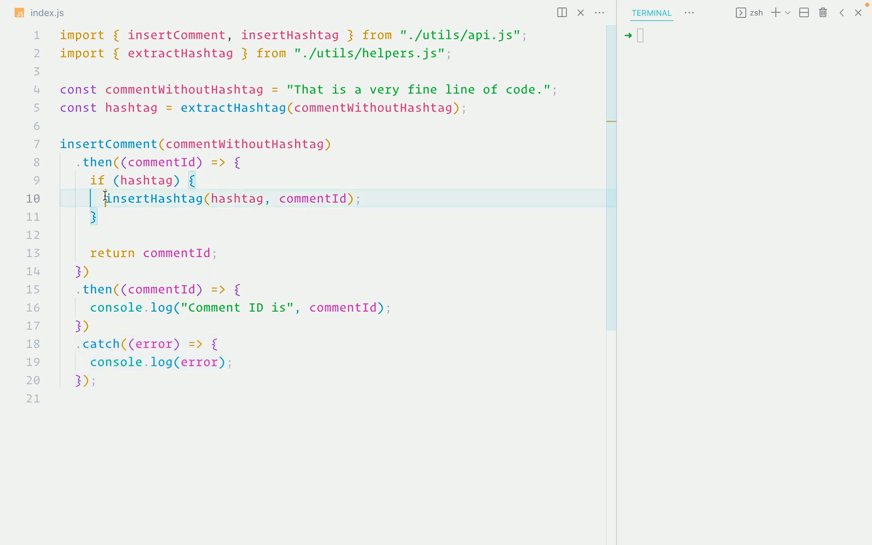
pyautogui.write('return')
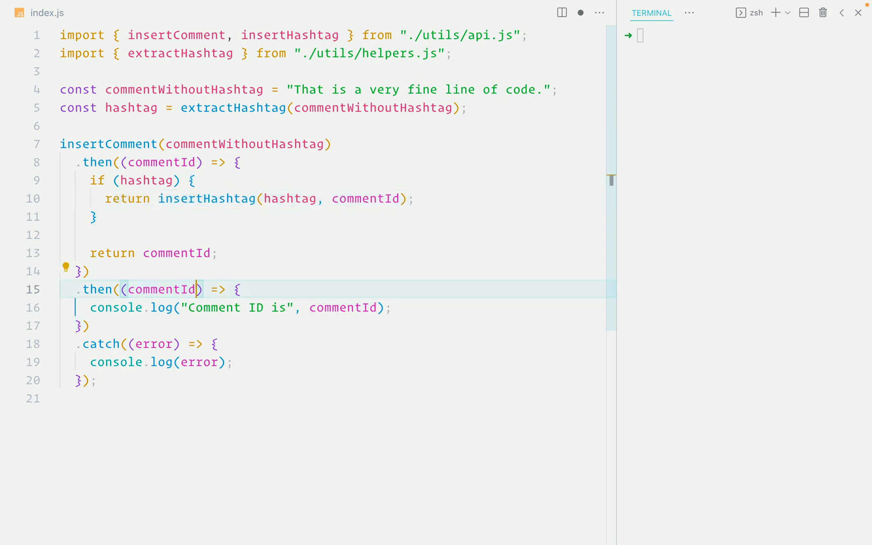
pyautogui.write('OrHashtagId')
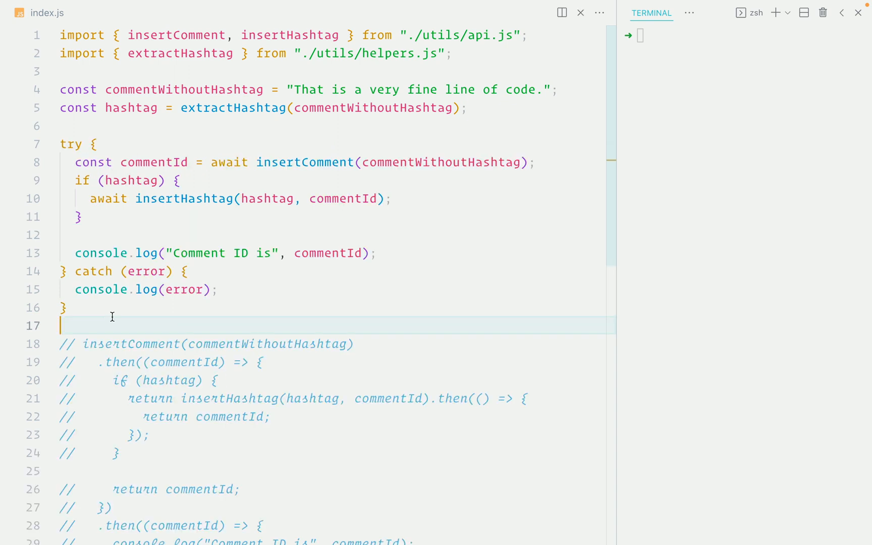
pyautogui.moveTo(111, 255)
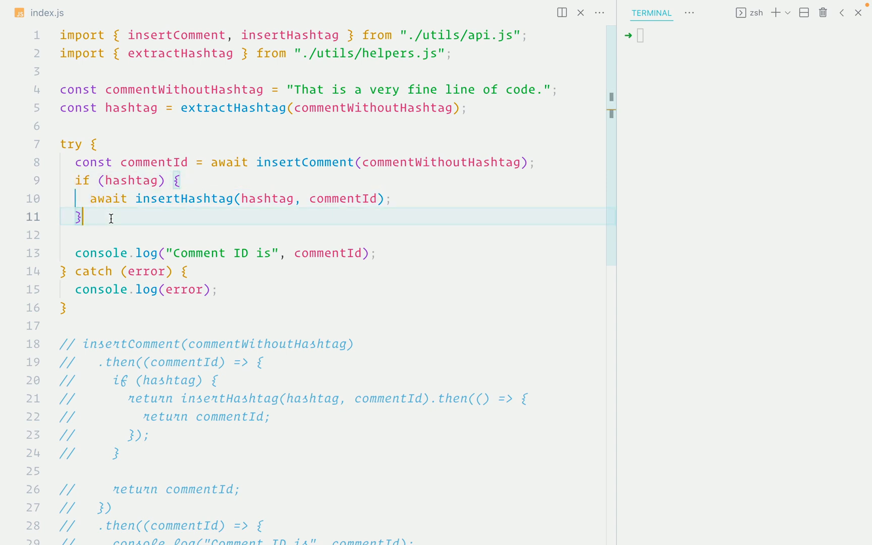
pyautogui.moveTo(285, 169)
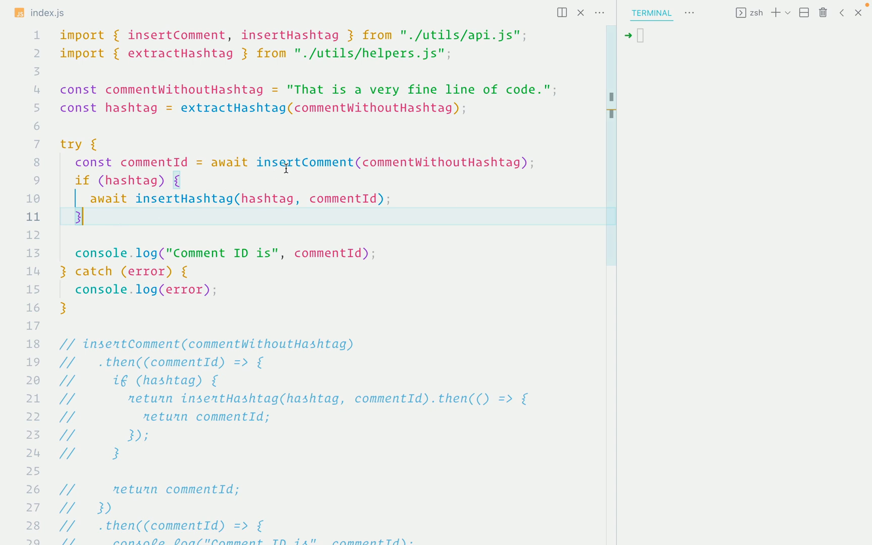